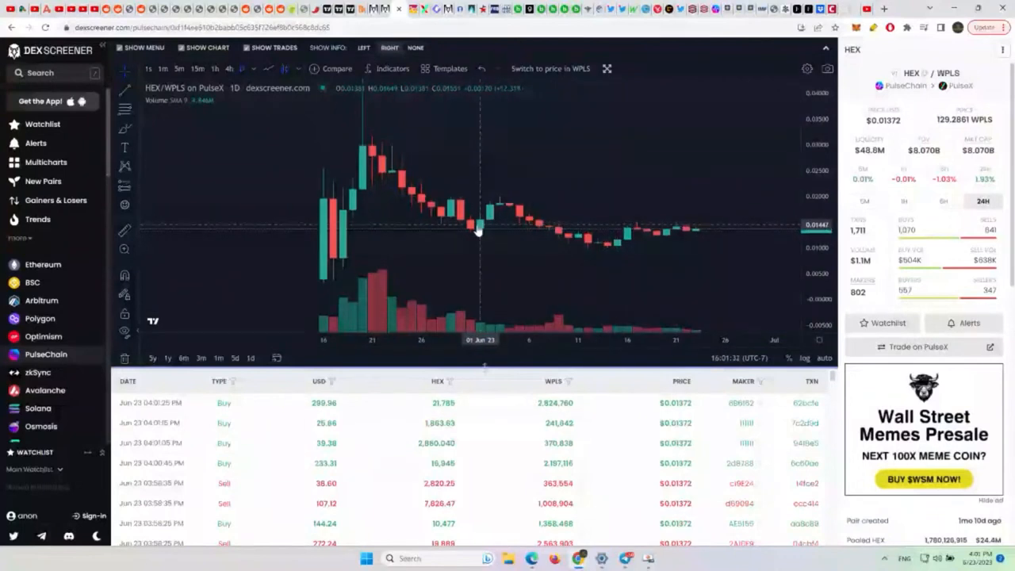
pyautogui.moveTo(611, 250)
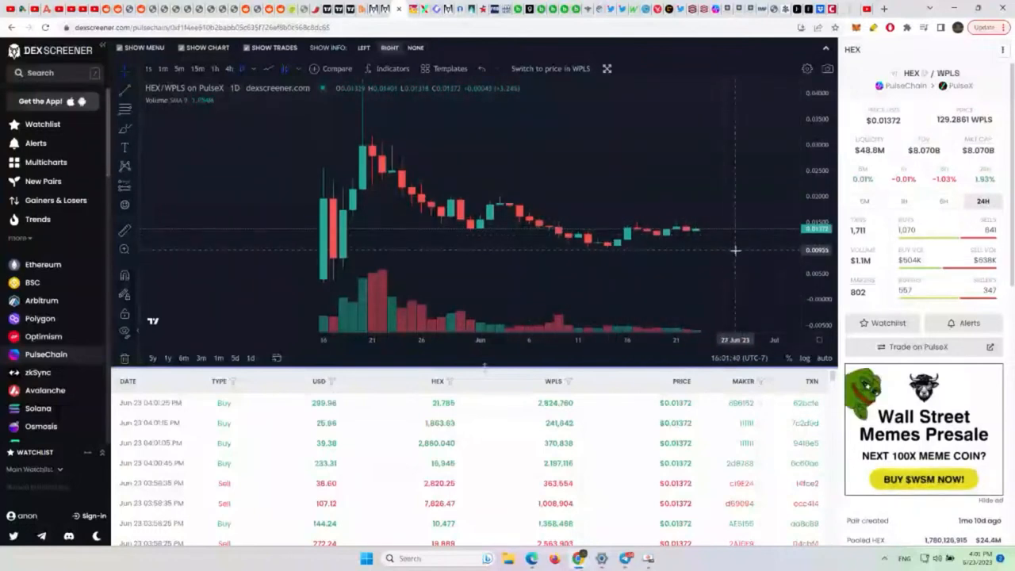
pyautogui.moveTo(666, 304)
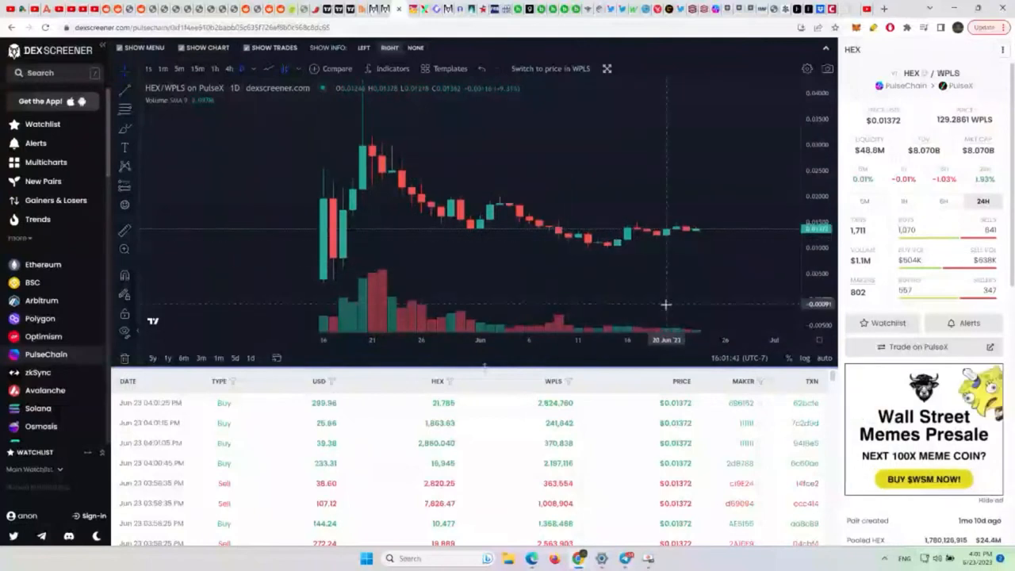
pyautogui.moveTo(644, 282)
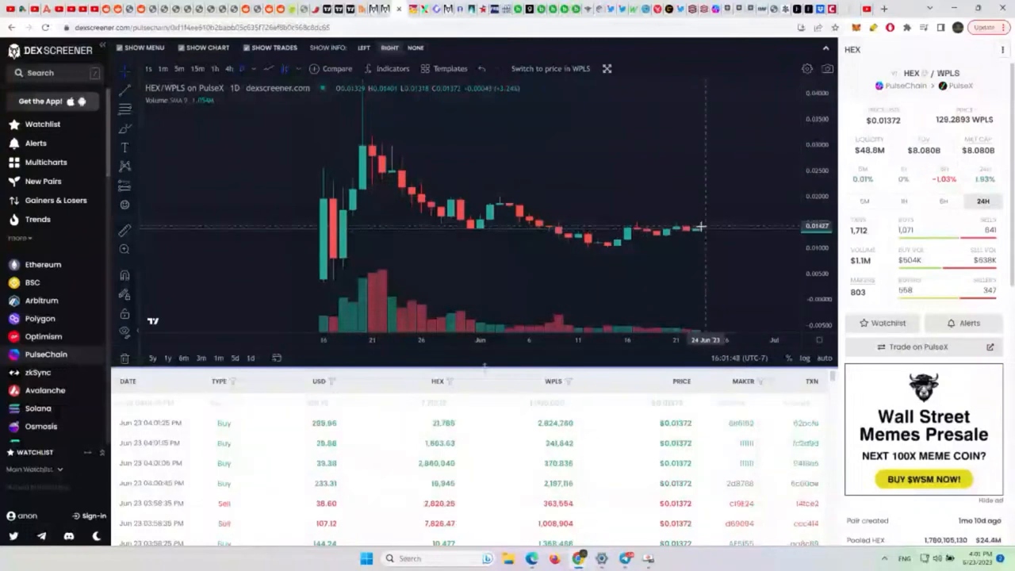
pyautogui.moveTo(722, 235)
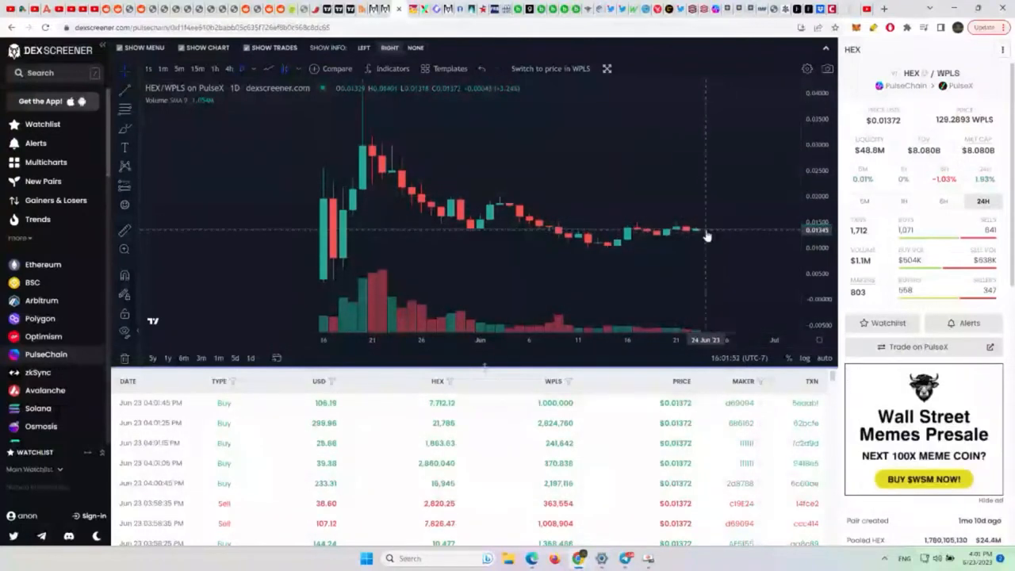
pyautogui.moveTo(720, 261)
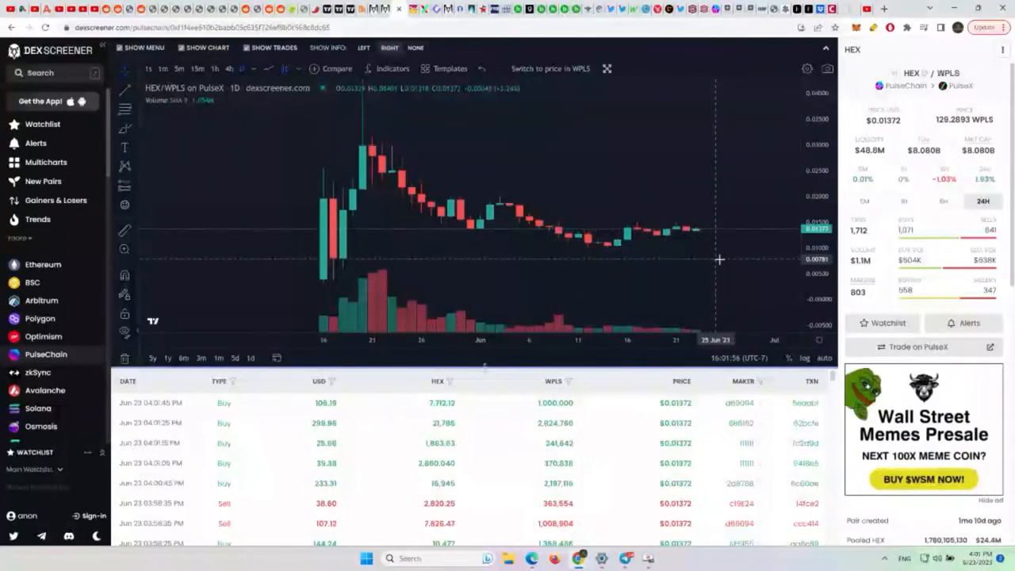
pyautogui.moveTo(730, 175)
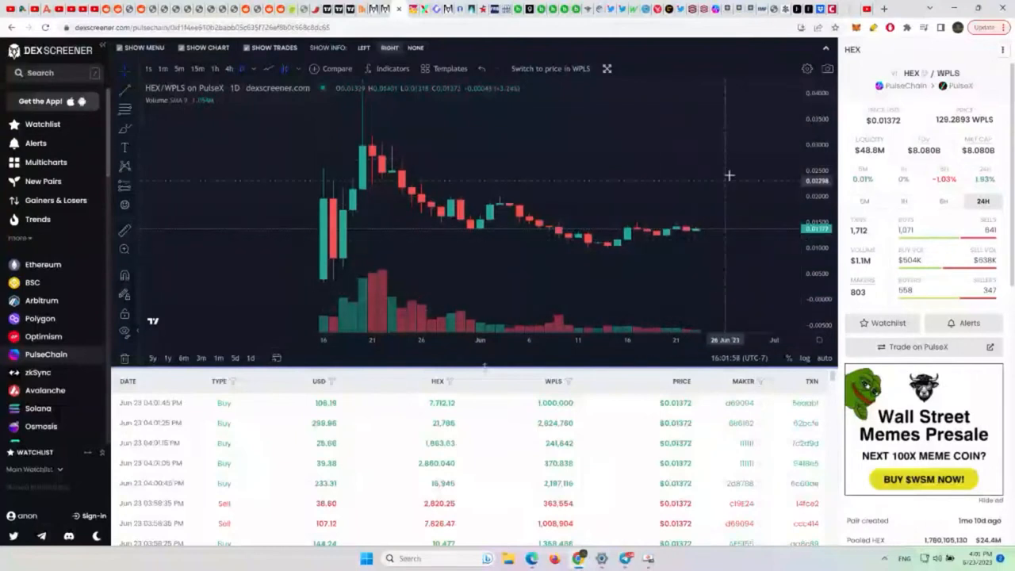
pyautogui.moveTo(638, 199)
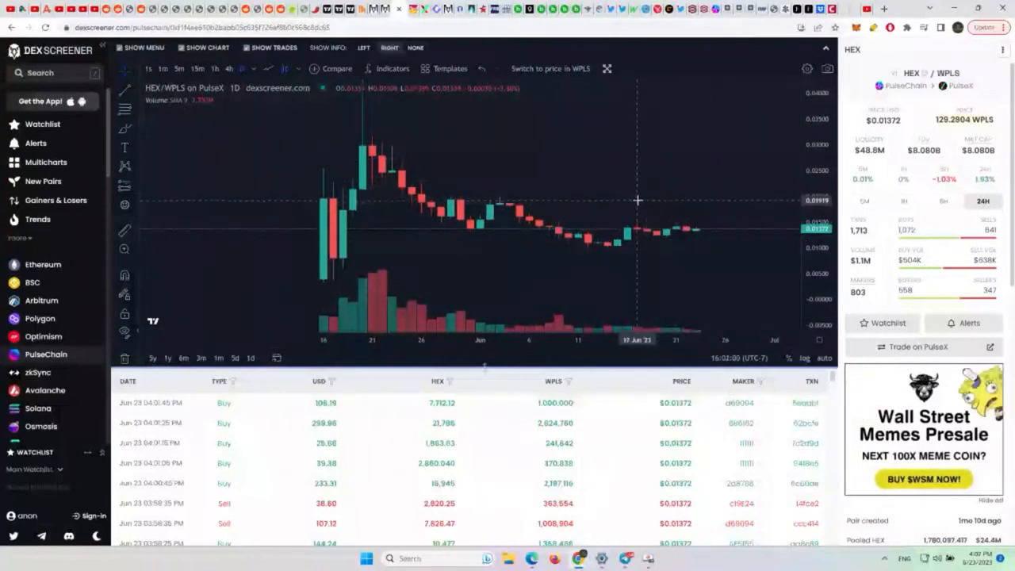
pyautogui.moveTo(631, 197)
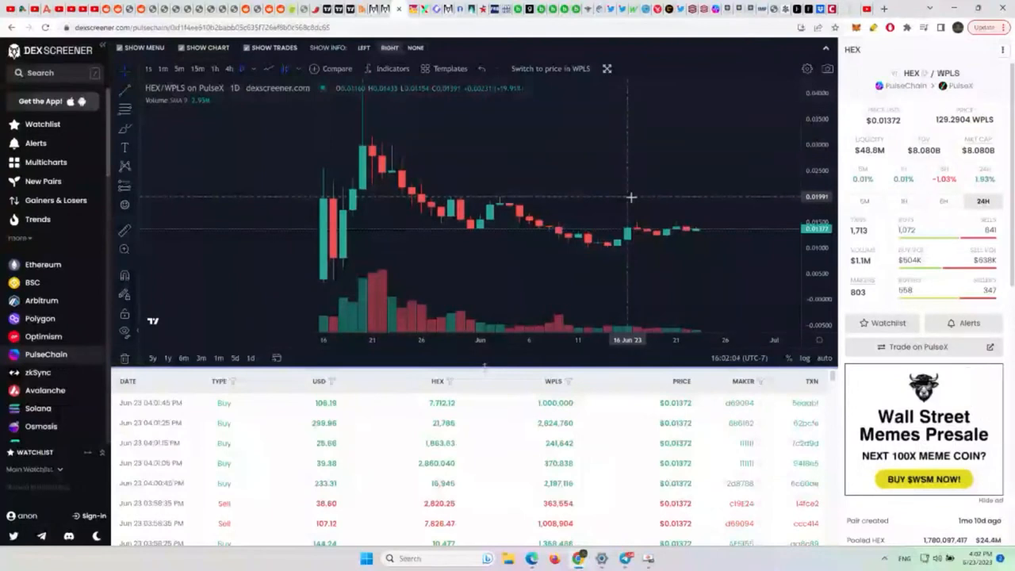
pyautogui.moveTo(704, 173)
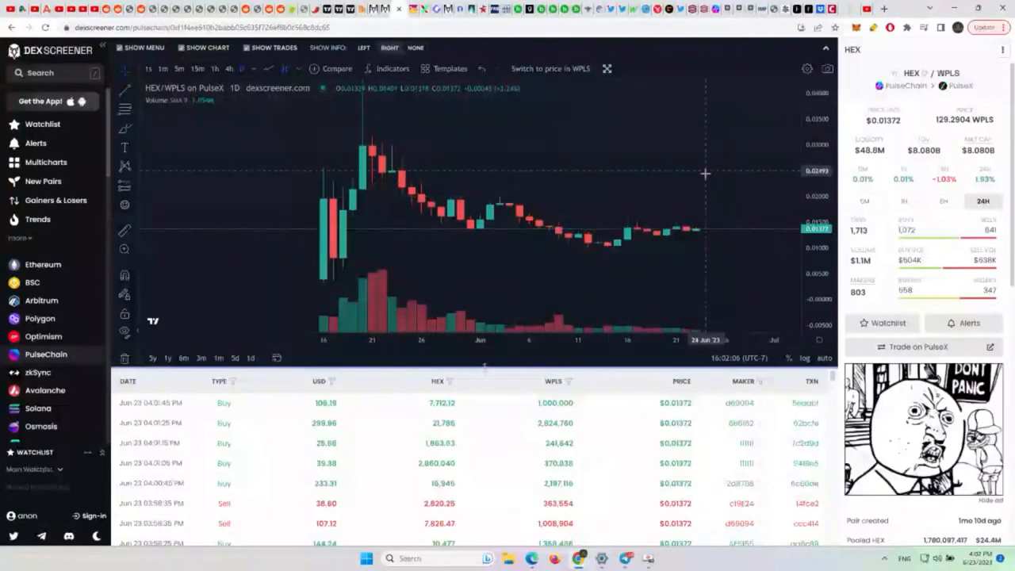
pyautogui.moveTo(690, 254)
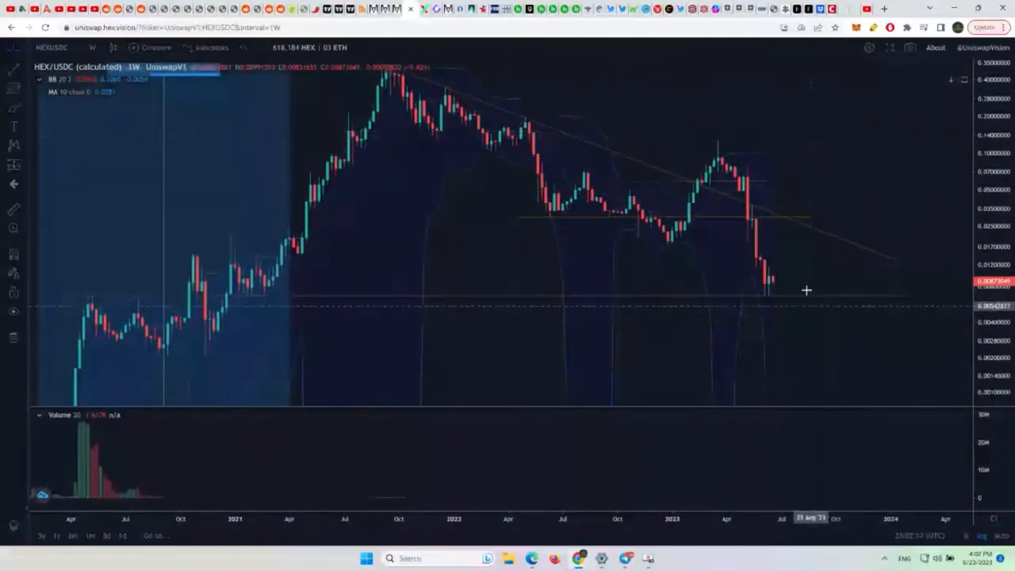
pyautogui.moveTo(781, 324)
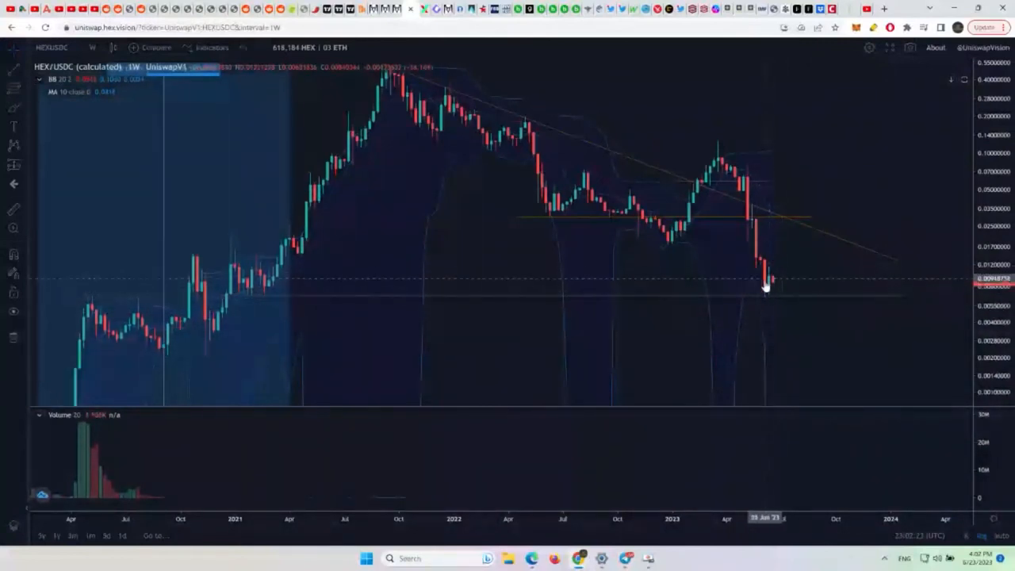
pyautogui.moveTo(777, 289)
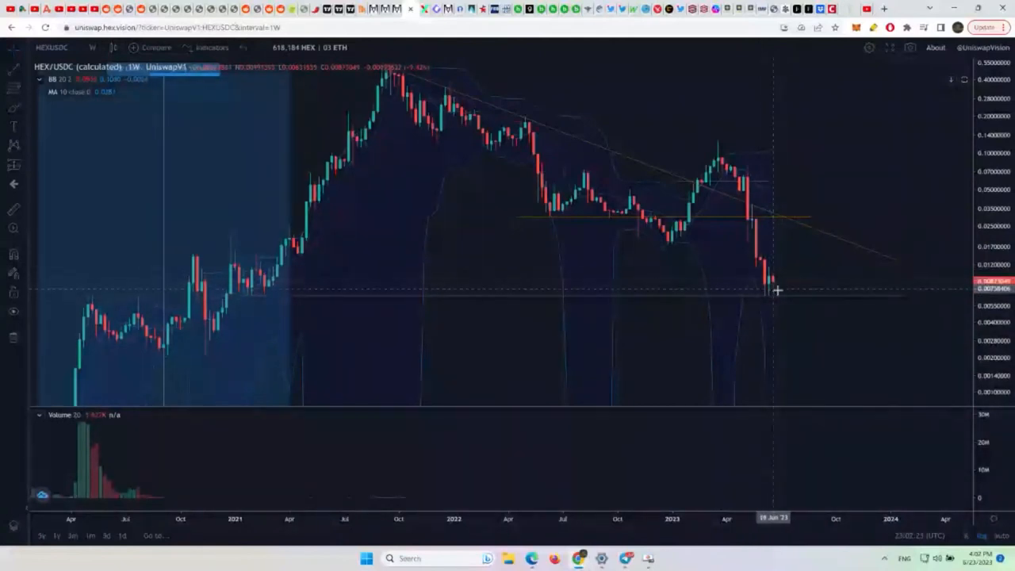
pyautogui.moveTo(778, 286)
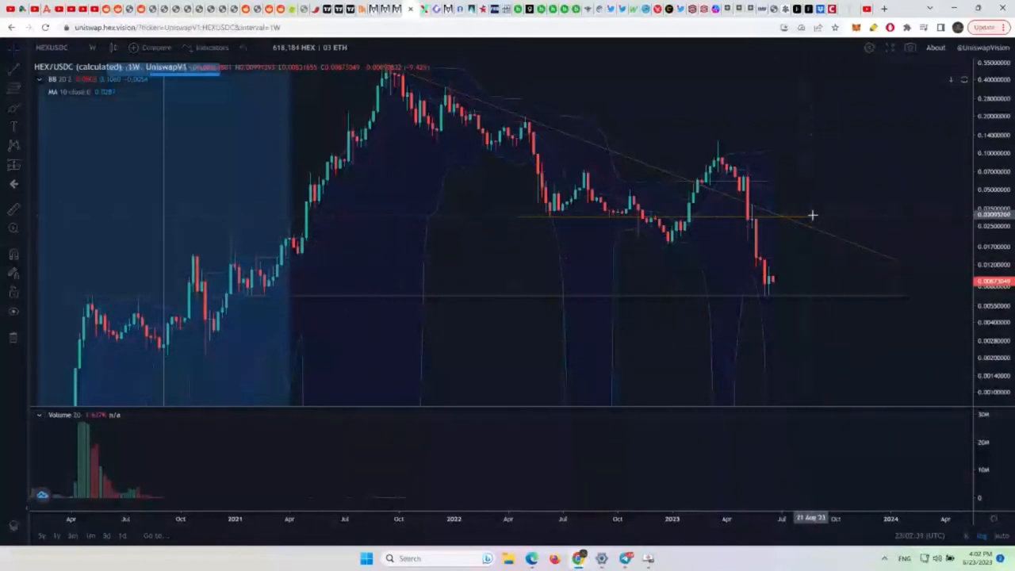
pyautogui.moveTo(822, 226)
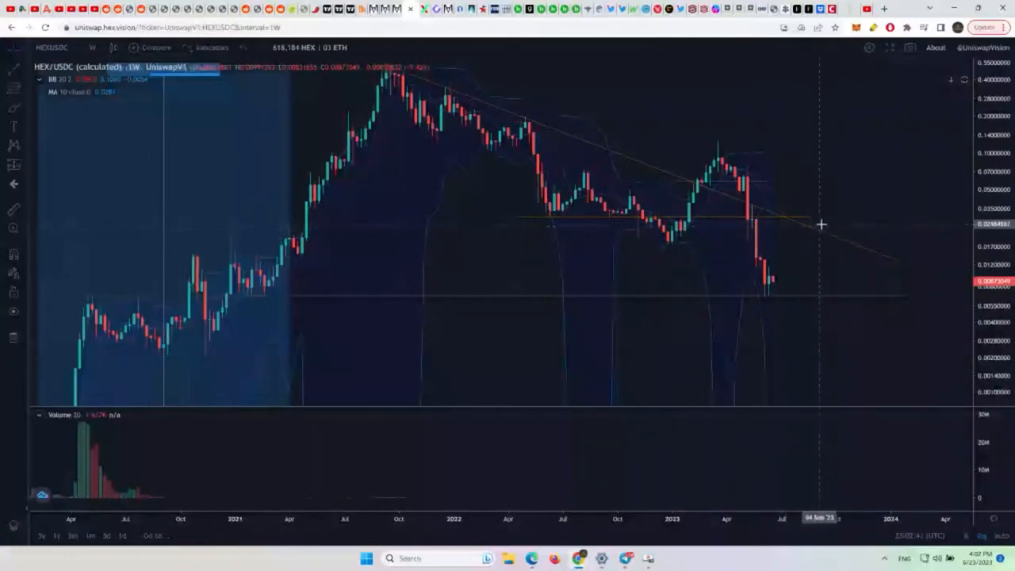
pyautogui.moveTo(790, 264)
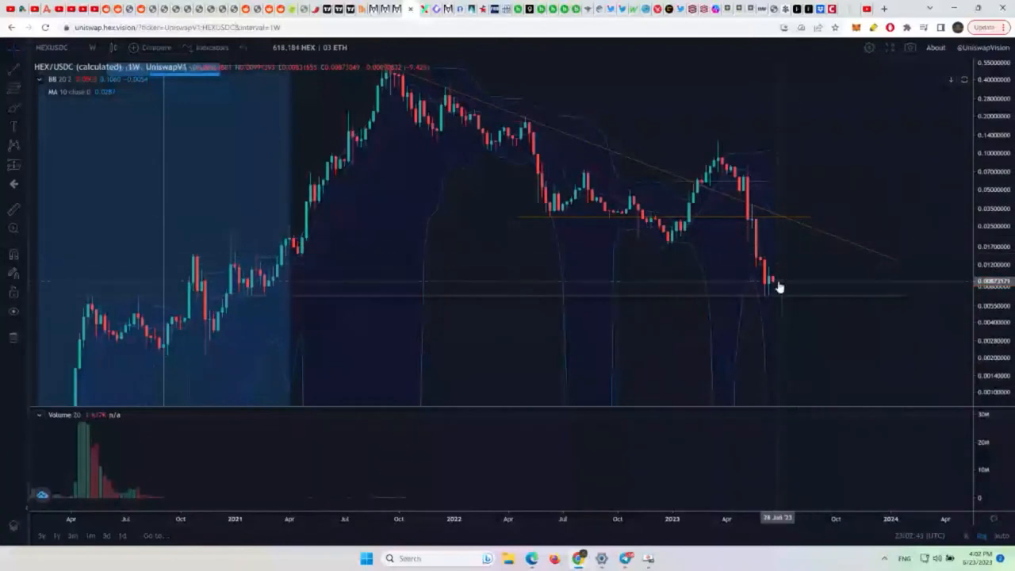
pyautogui.moveTo(780, 265)
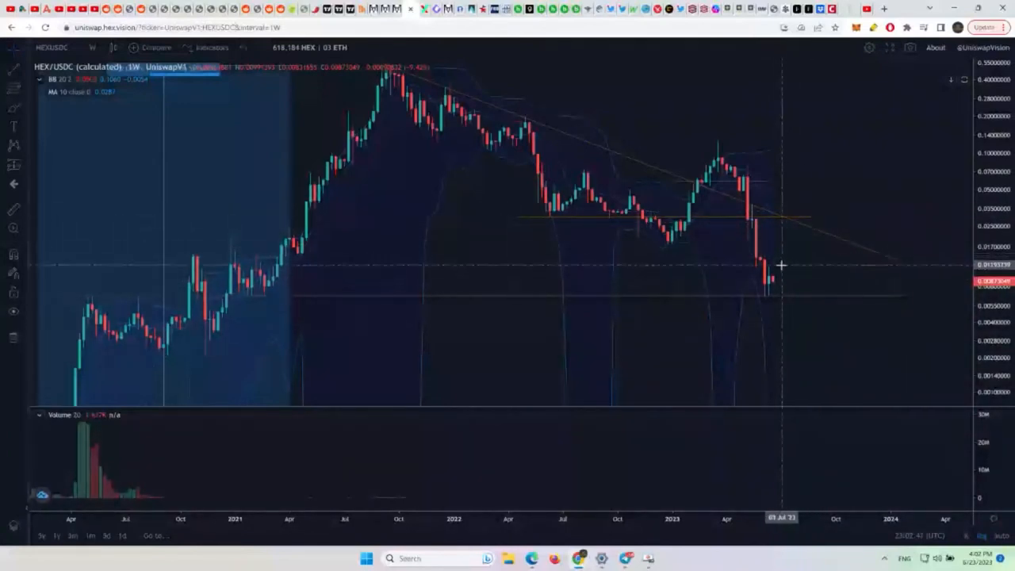
pyautogui.moveTo(790, 251)
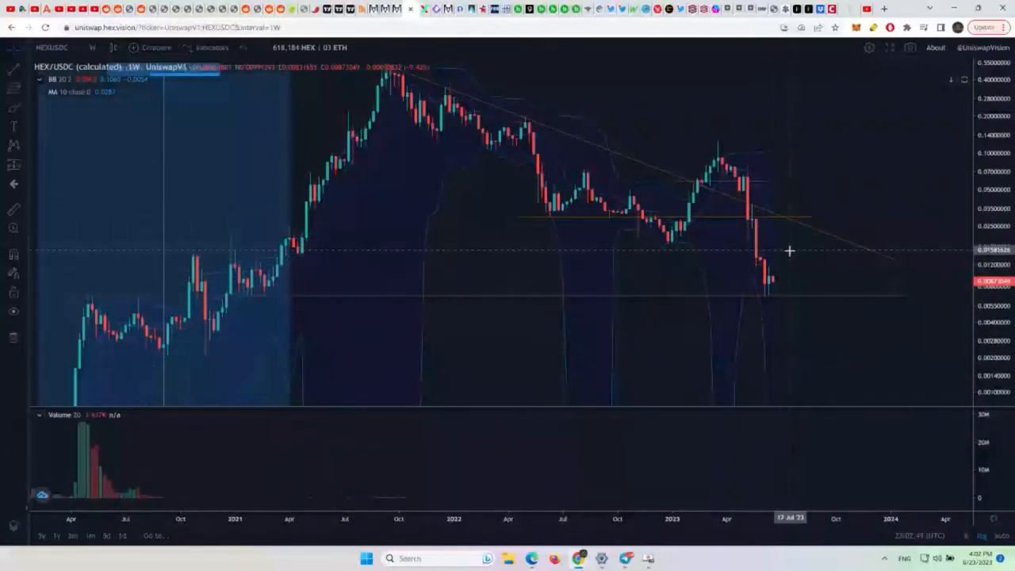
pyautogui.moveTo(755, 301)
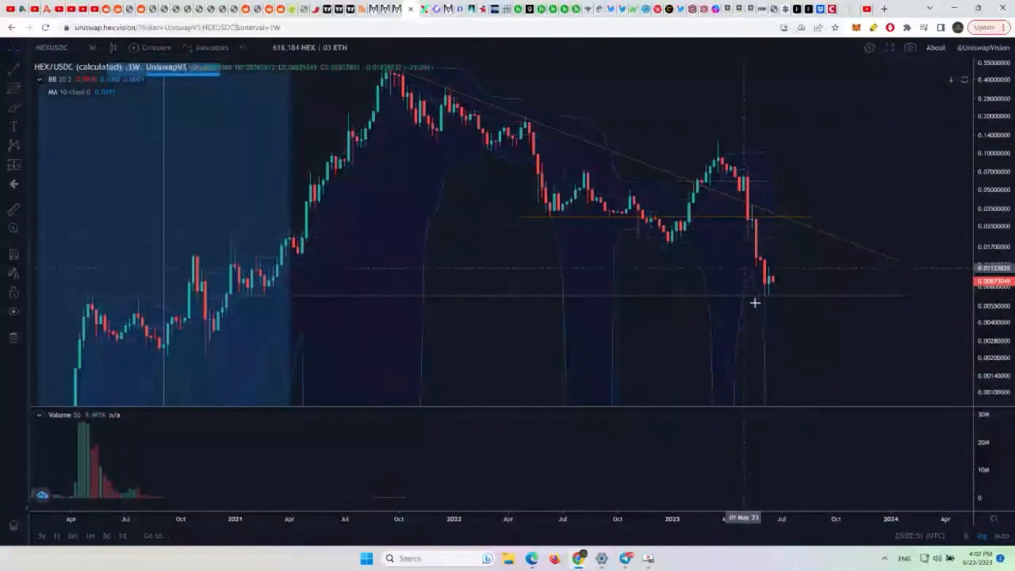
pyautogui.moveTo(793, 276)
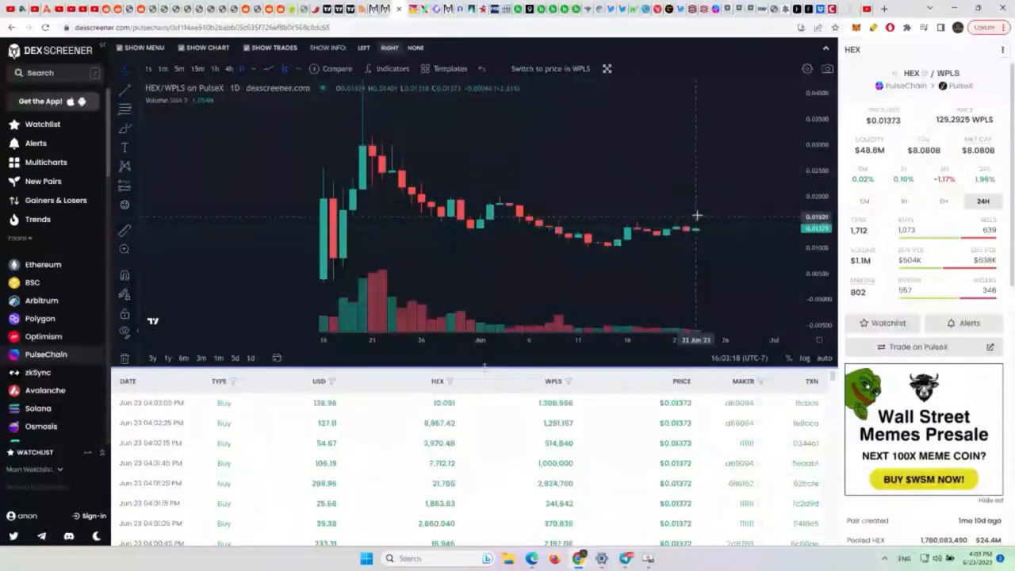
pyautogui.moveTo(714, 124)
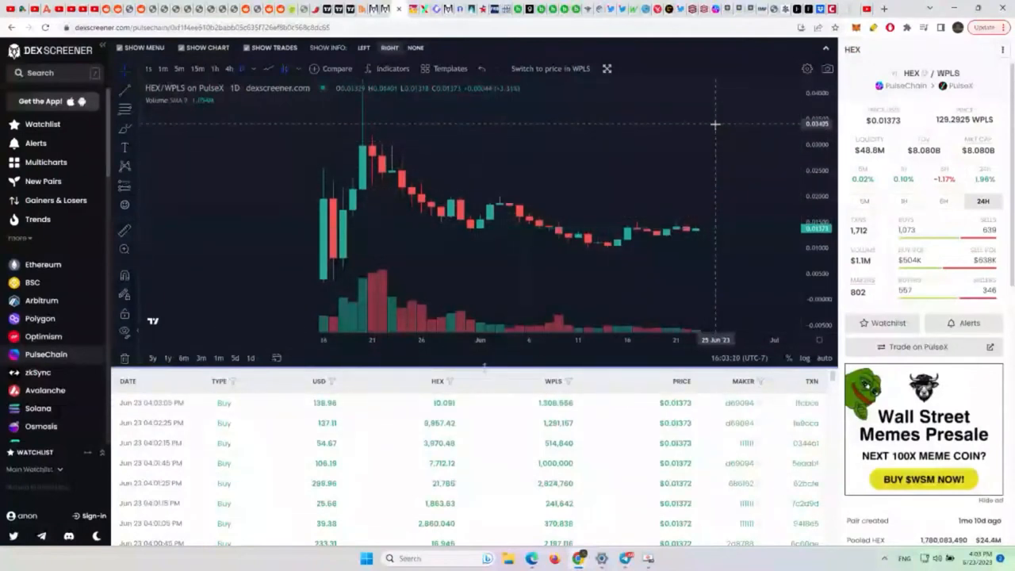
pyautogui.moveTo(727, 124)
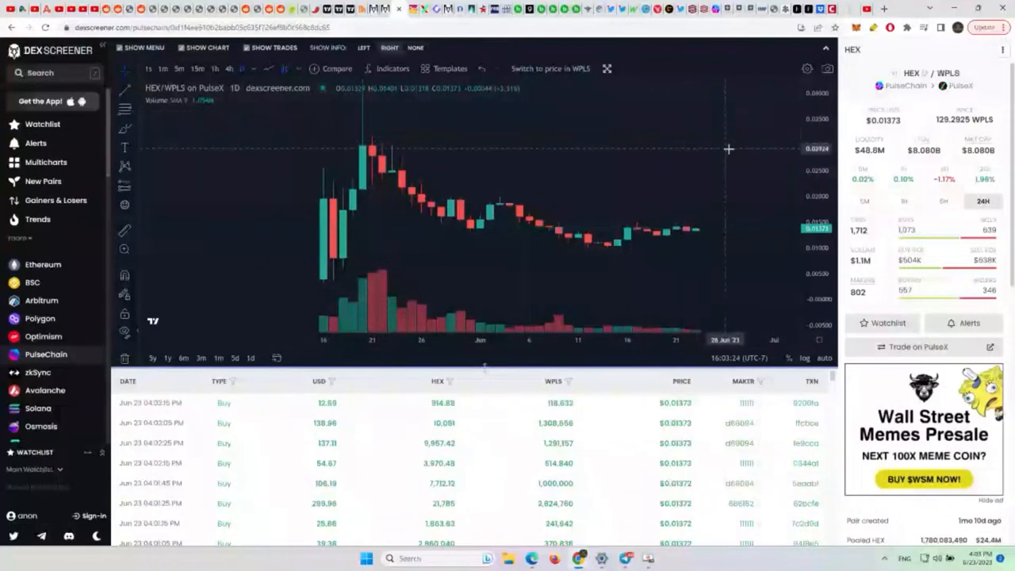
pyautogui.moveTo(709, 119)
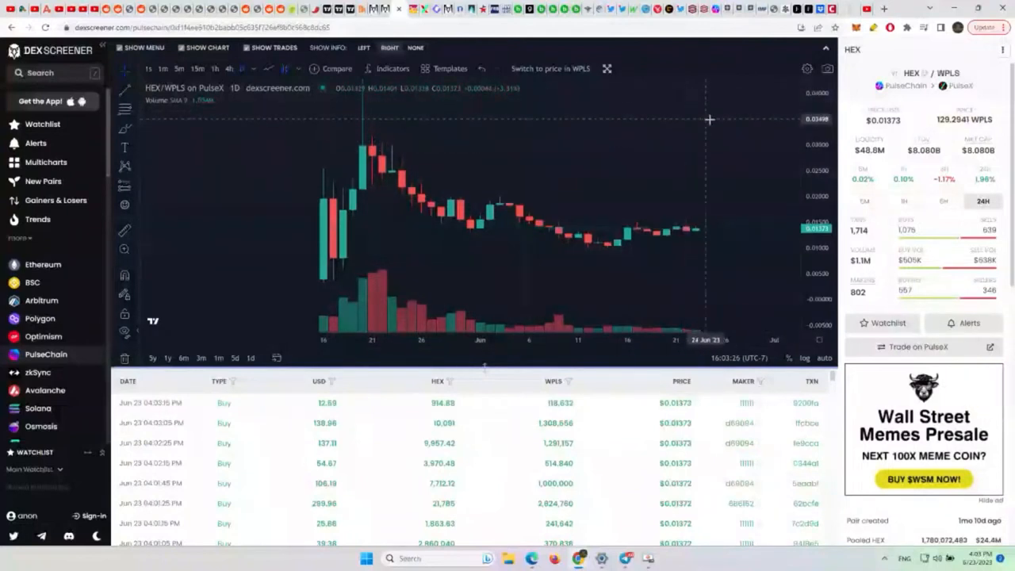
pyautogui.moveTo(695, 125)
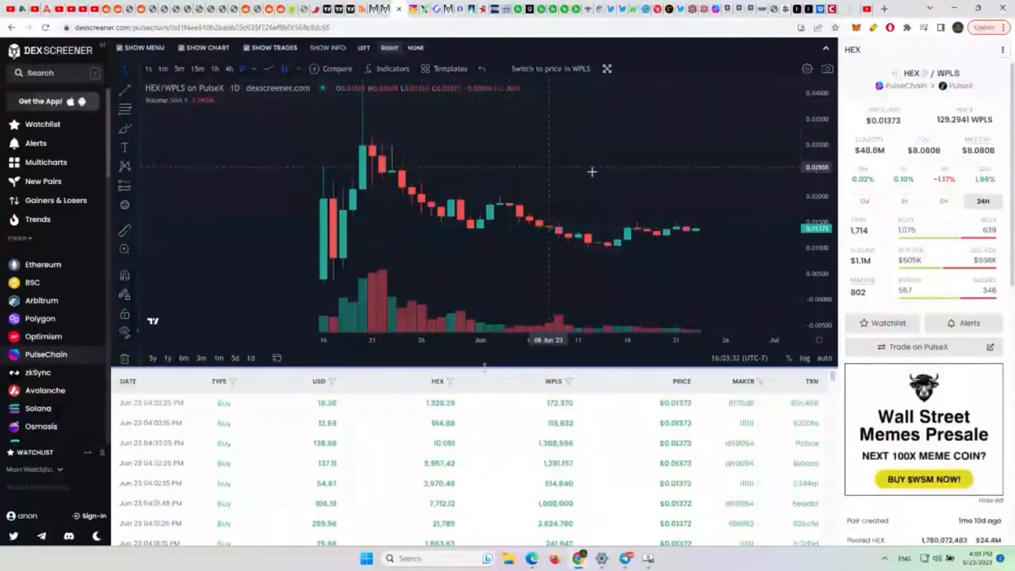
pyautogui.moveTo(668, 177)
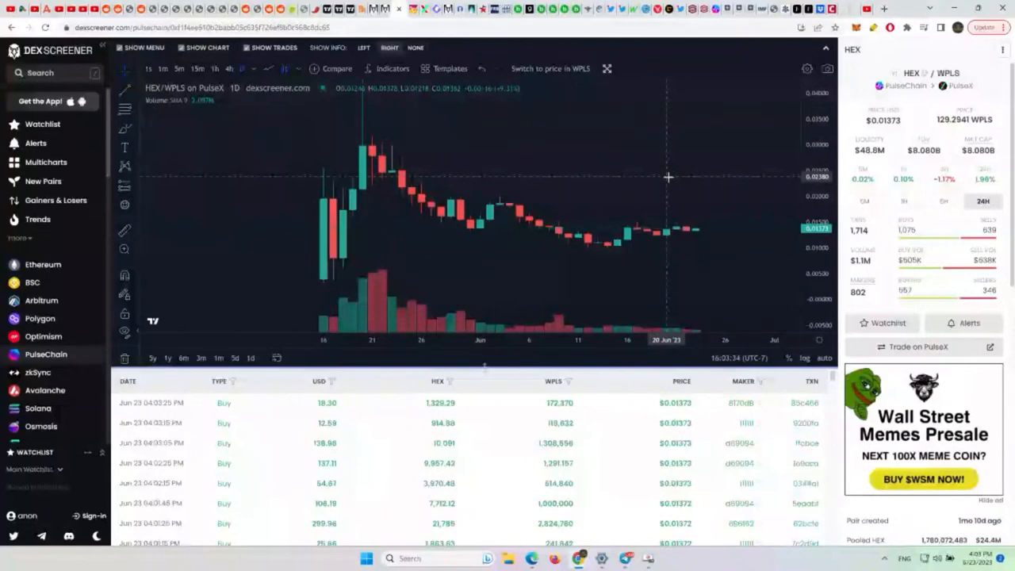